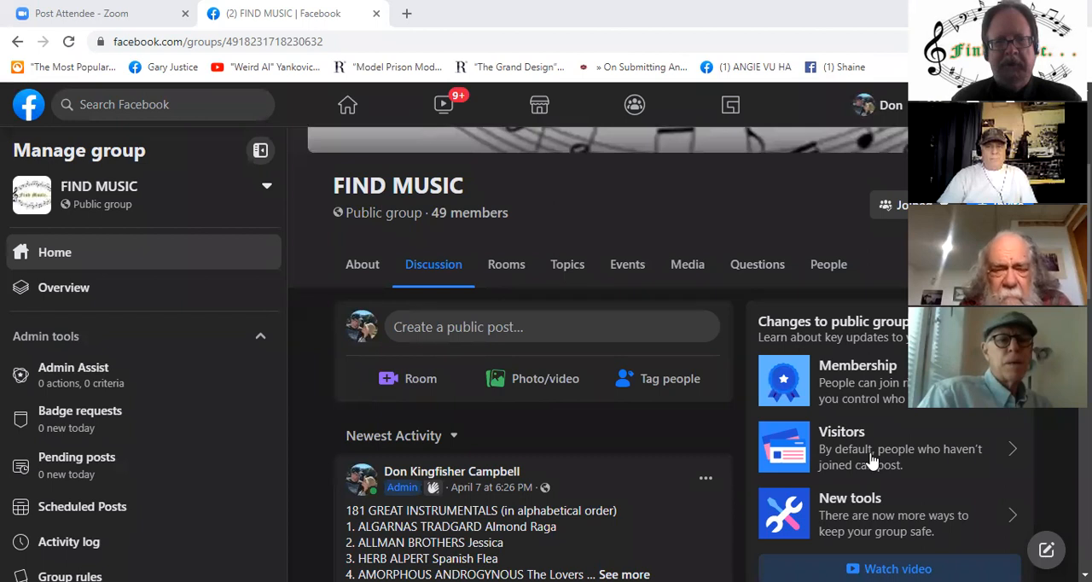
mouse_move(884, 458)
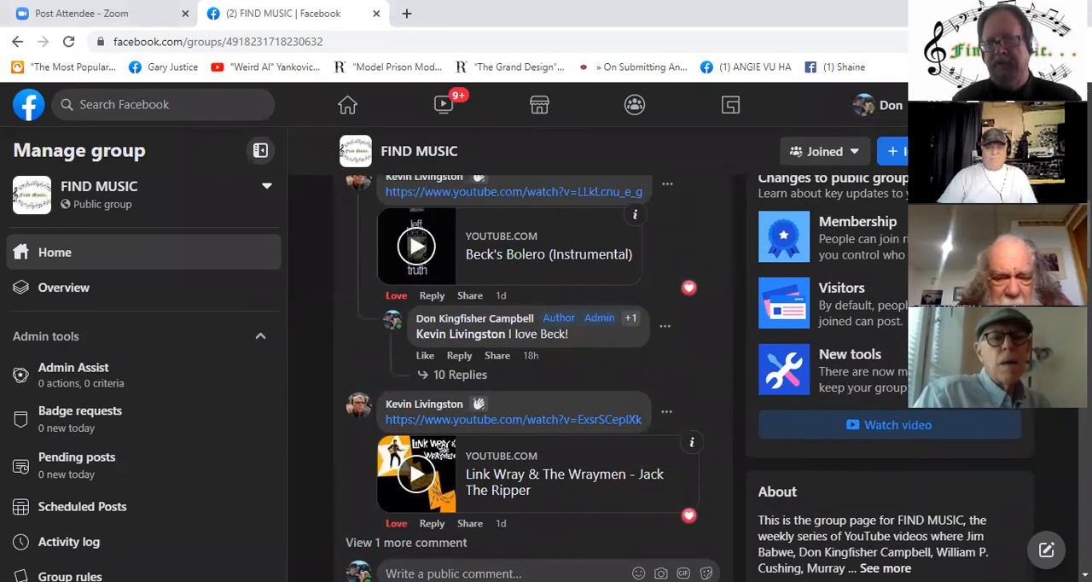
- Expand 'See more' on the 181 Great Instrumentals post and read its list through entry 25
scroll("down", 3)
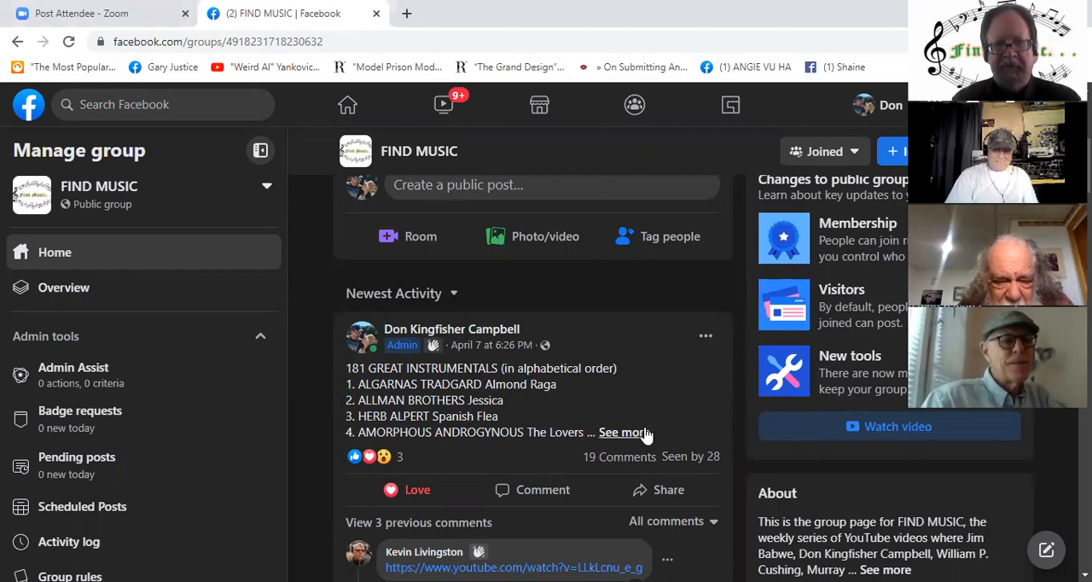
left_click(621, 431)
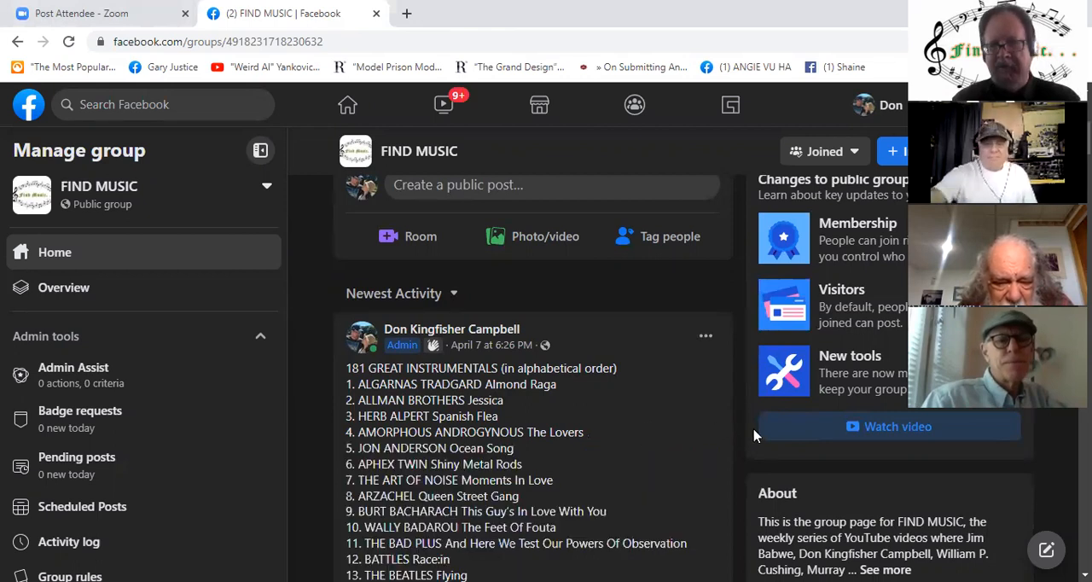
scroll("down", 3)
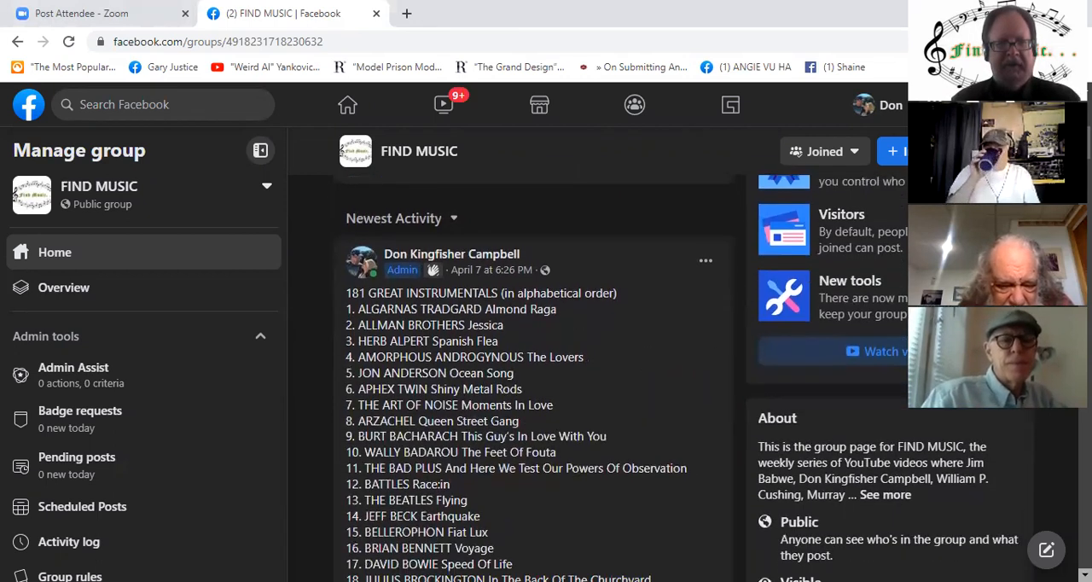
scroll("down", 3)
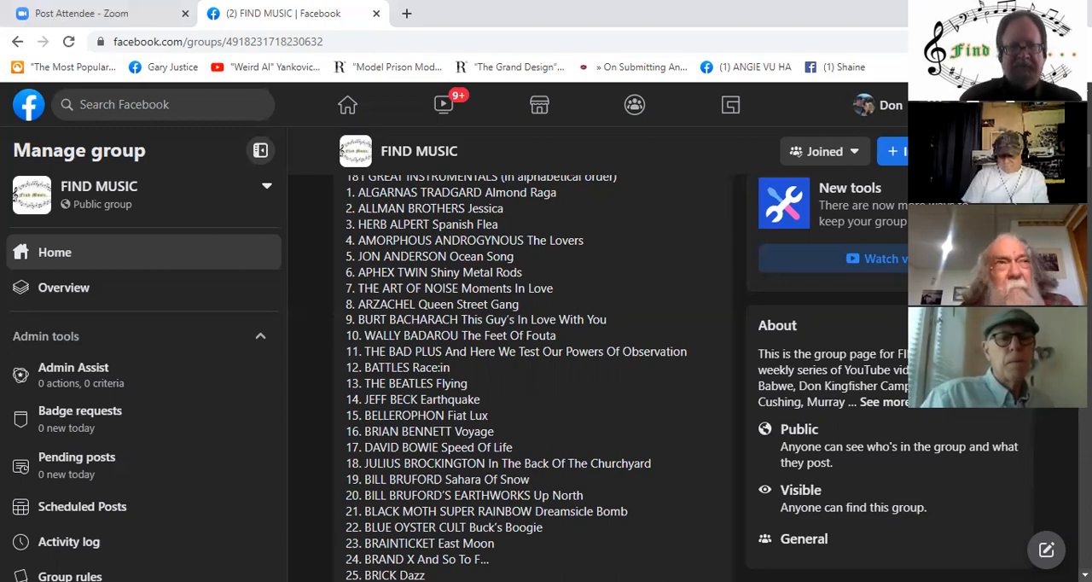
scroll("down", 3)
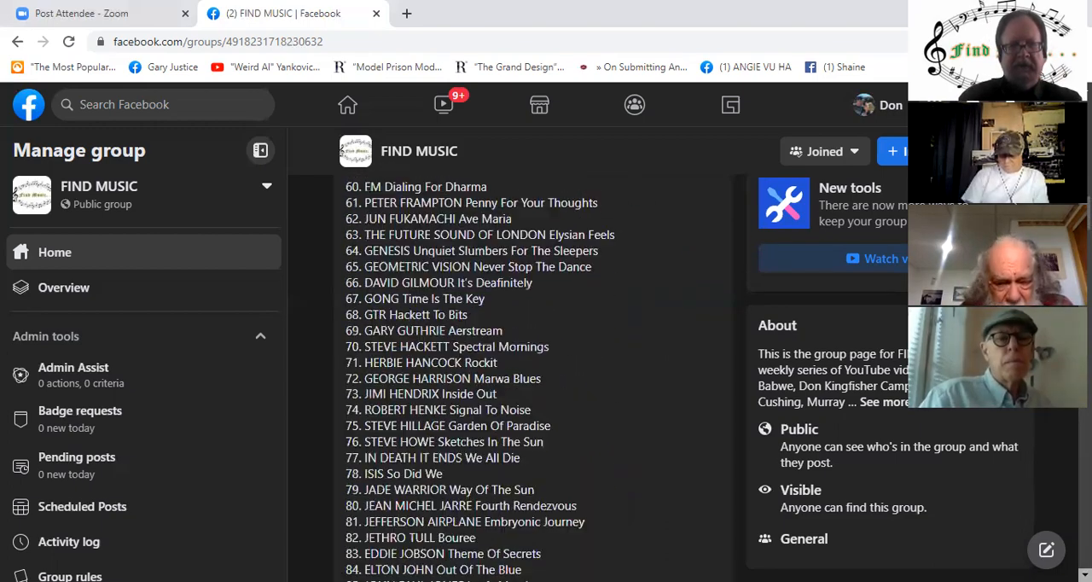
scroll("down", 3)
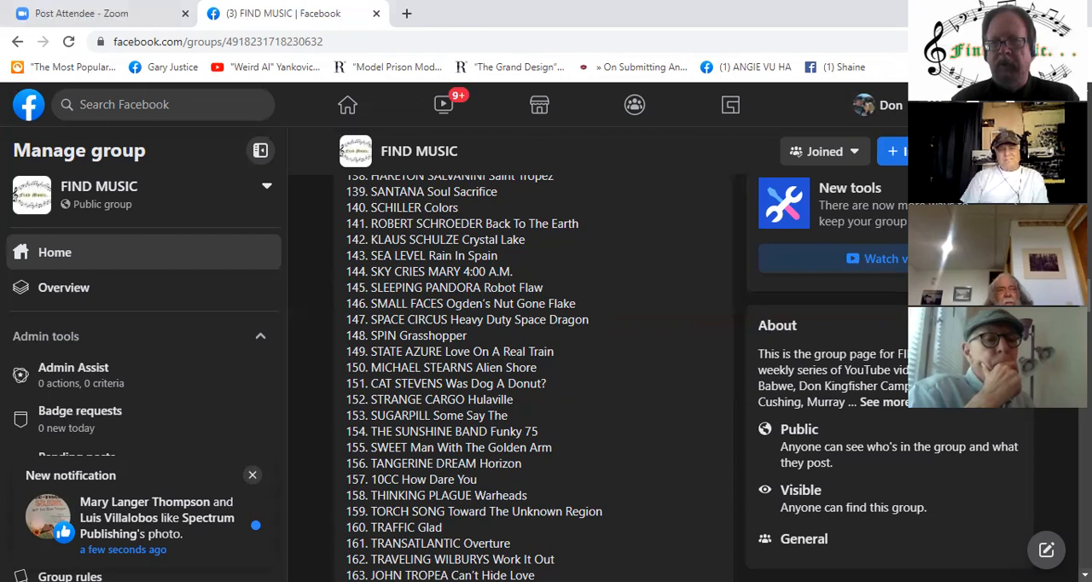
left_click(253, 474)
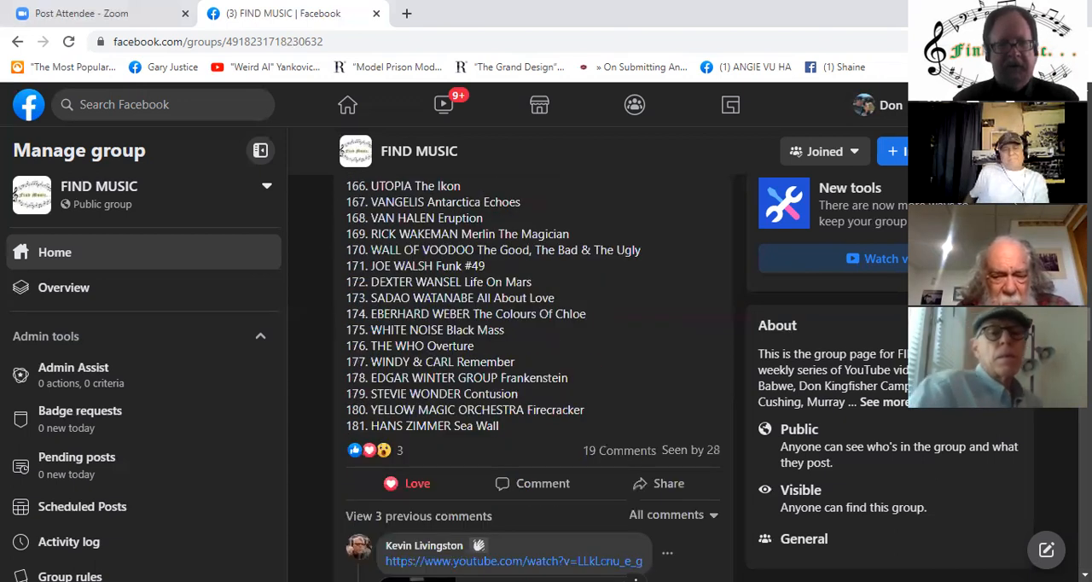
scroll("down", 3)
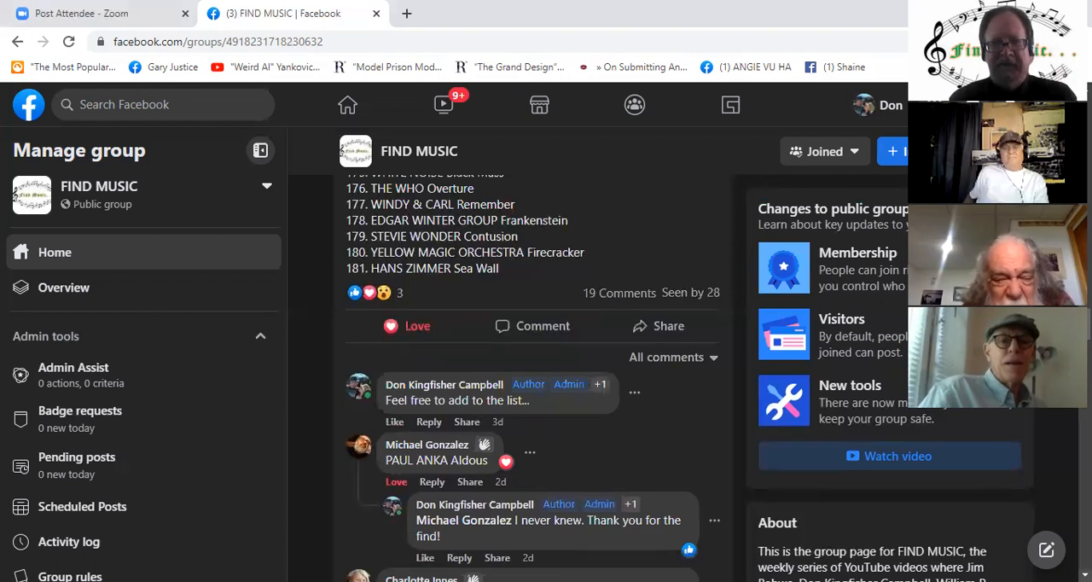
- Scroll through the Beck's Bolero comment thread on the instrumentals post
scroll("down", 3)
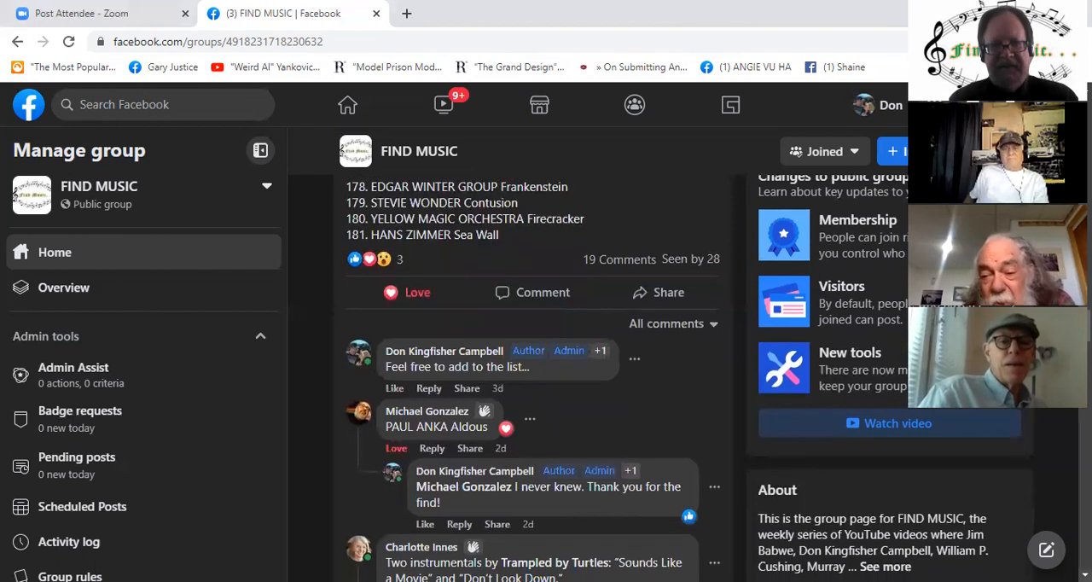
scroll("down", 3)
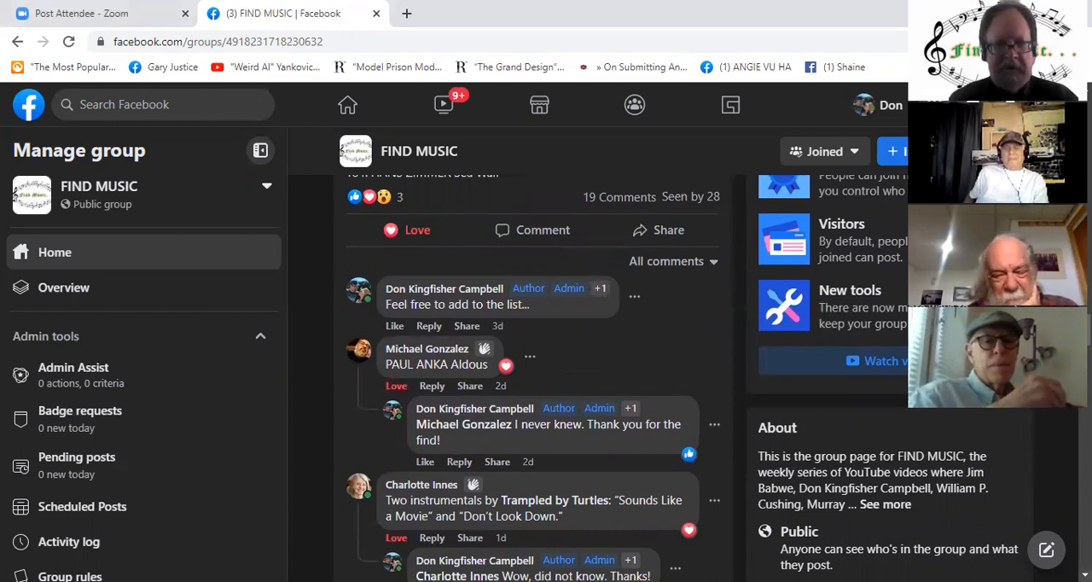
scroll("down", 3)
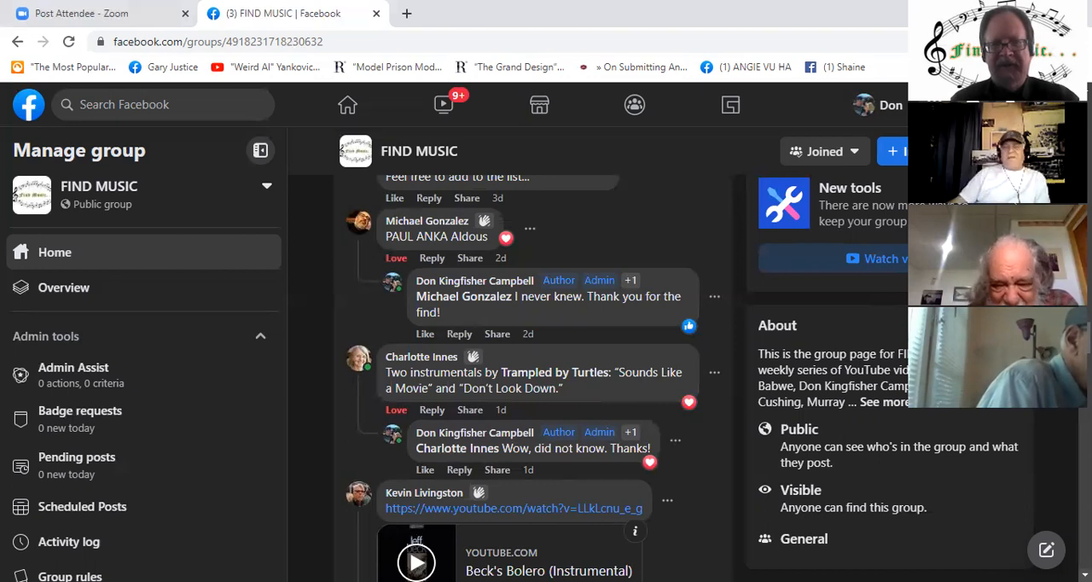
scroll("down", 3)
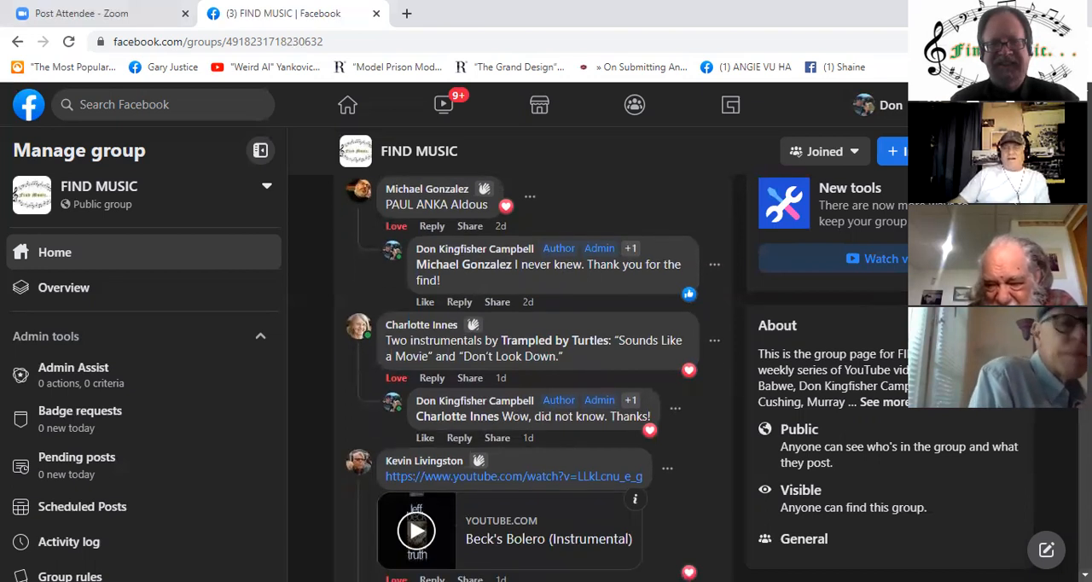
scroll("down", 3)
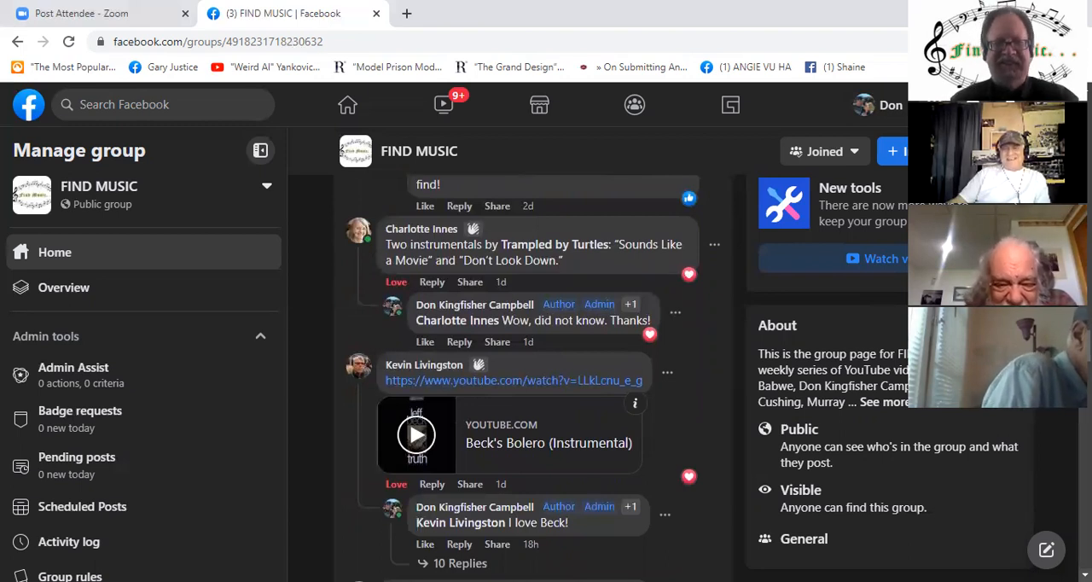
scroll("down", 3)
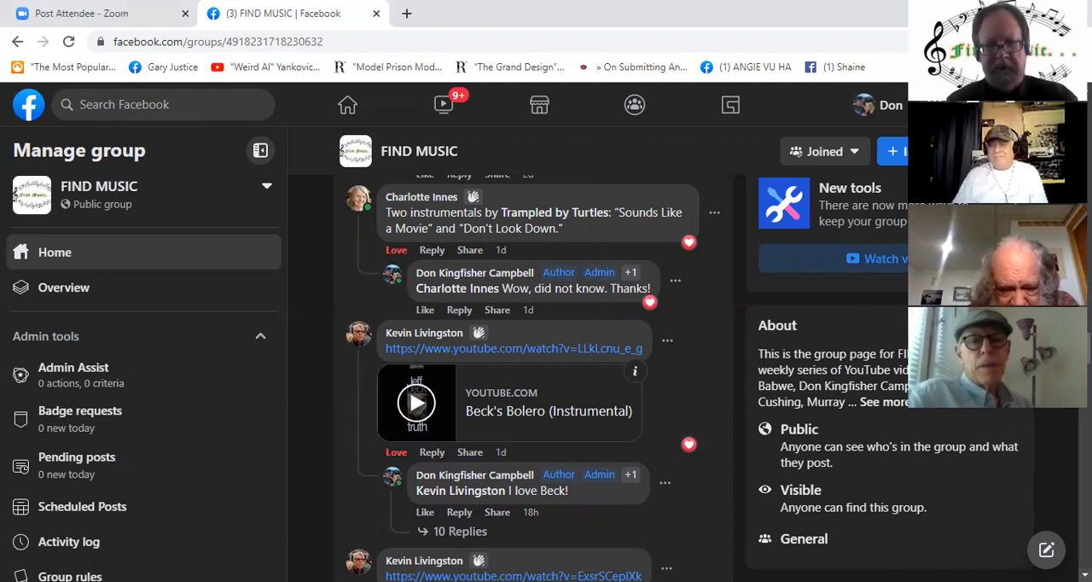
- Reach the Link Wray and Jack Nitzsche links and Kevin Livingston's two video comments
scroll("down", 3)
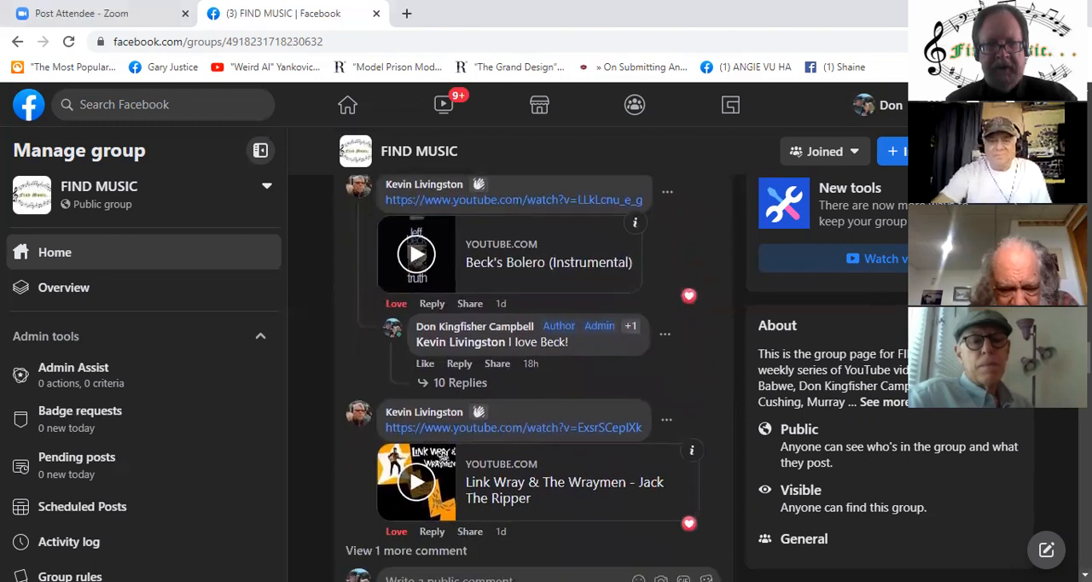
scroll("down", 3)
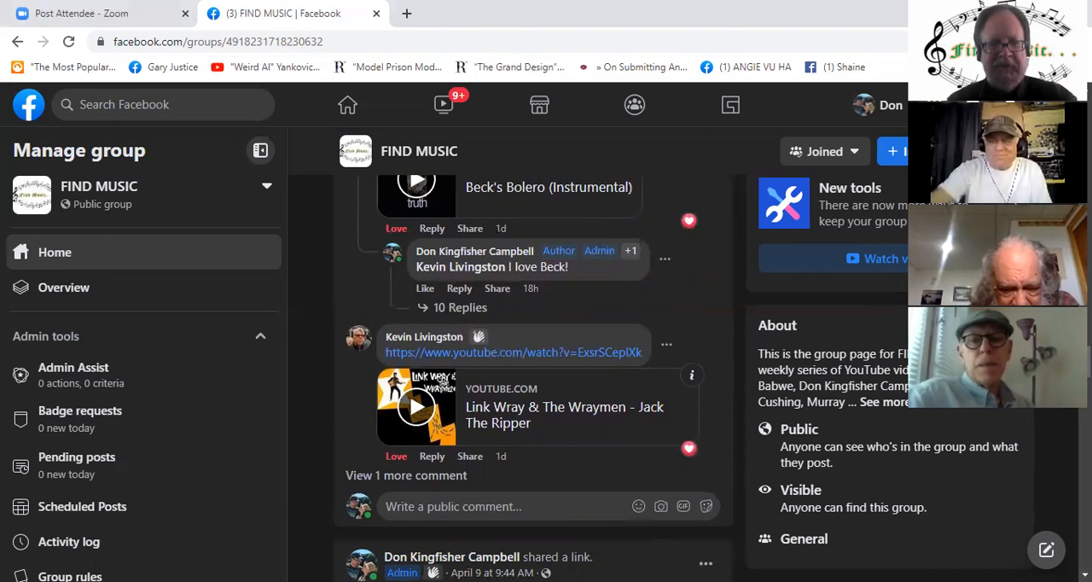
left_click(406, 474)
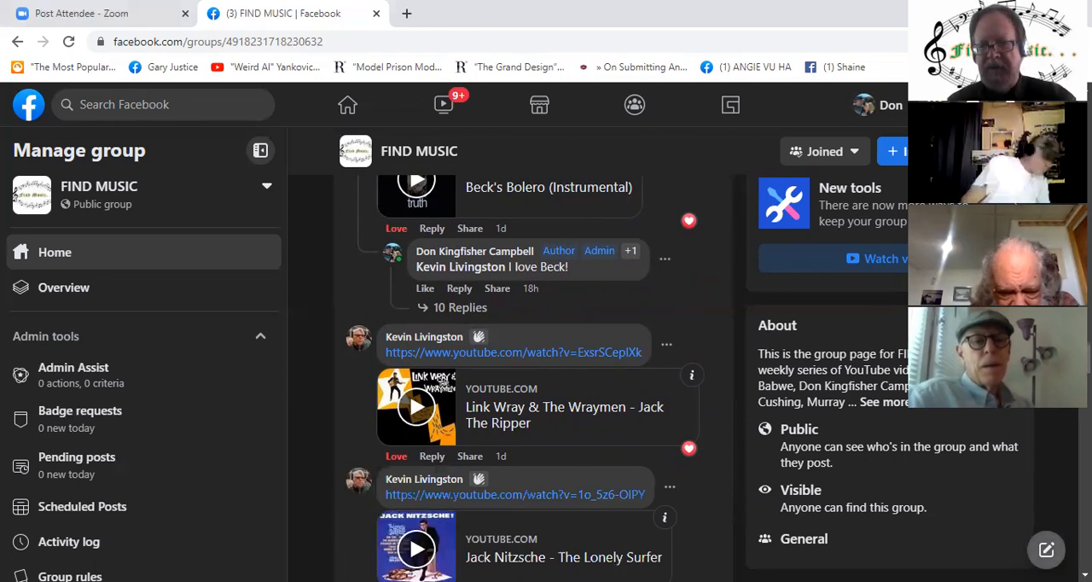
scroll("down", 3)
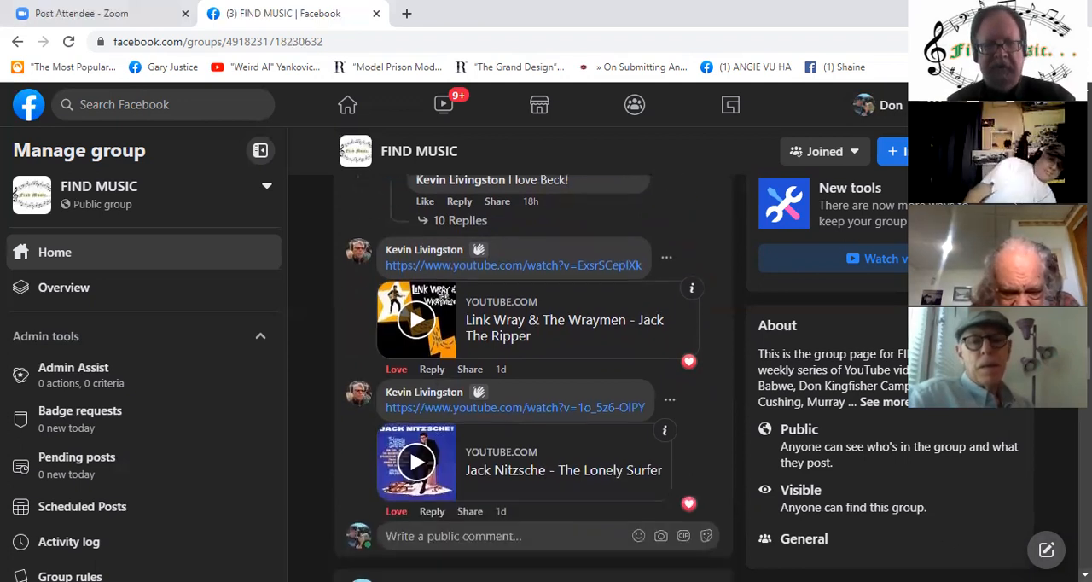
scroll("down", 3)
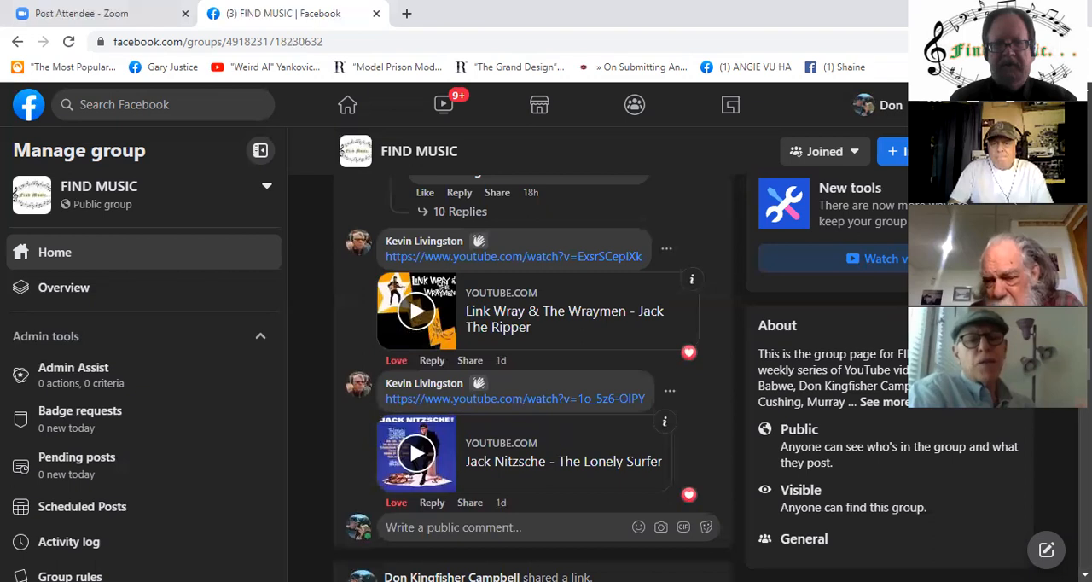
mouse_move(800, 425)
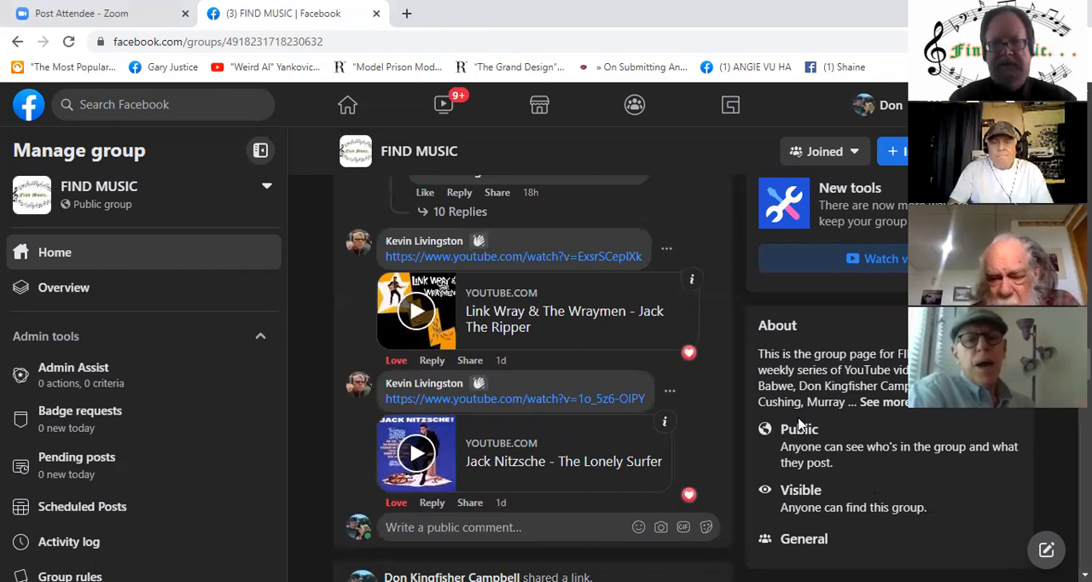
mouse_move(740, 341)
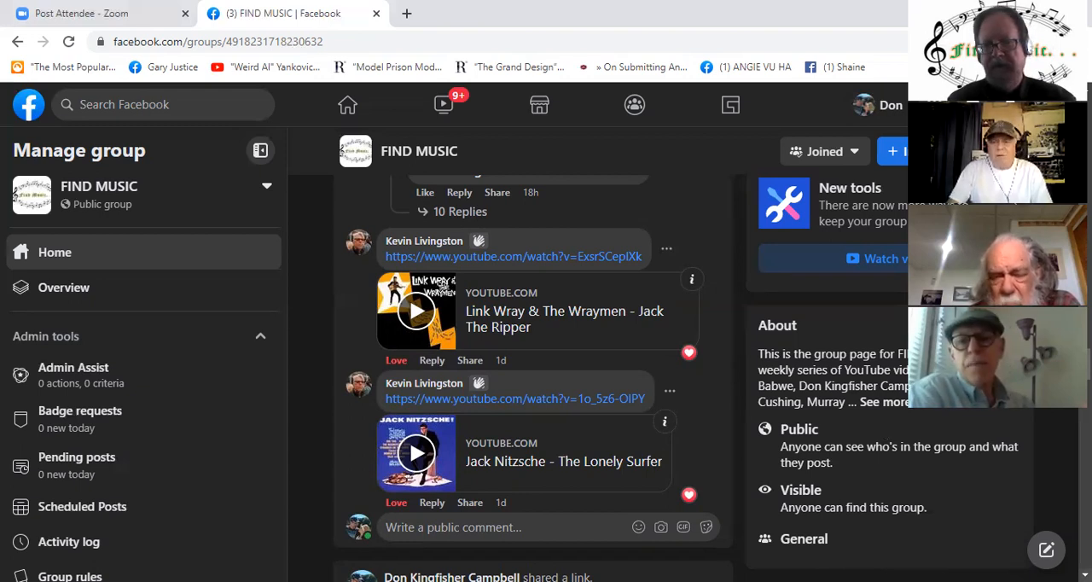
- Scroll past the Pink Floyd Hey Hey Rise Up and new-members posts to the Blue Bayou video
scroll("down", 3)
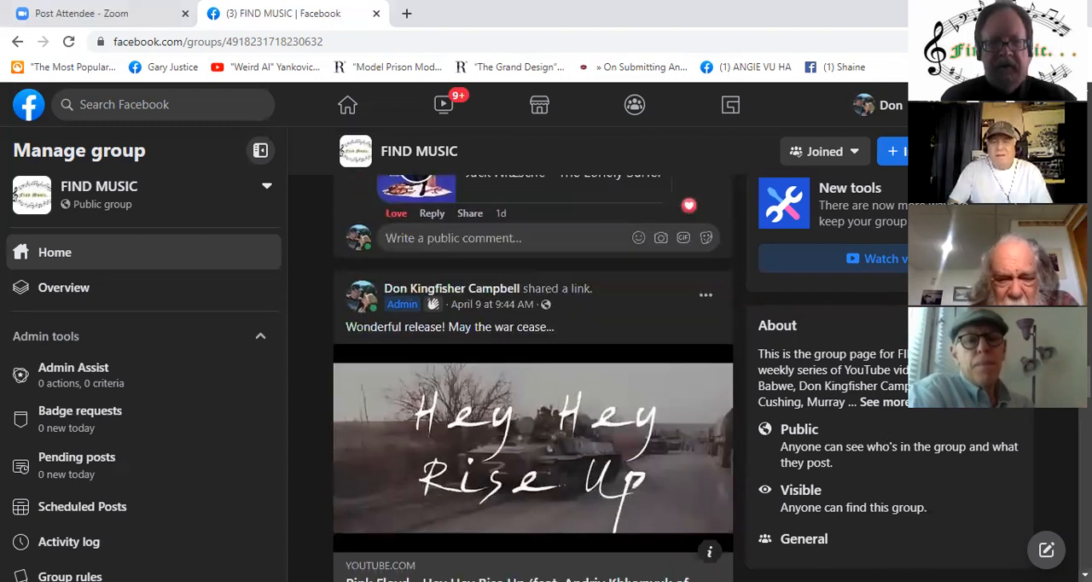
scroll("down", 3)
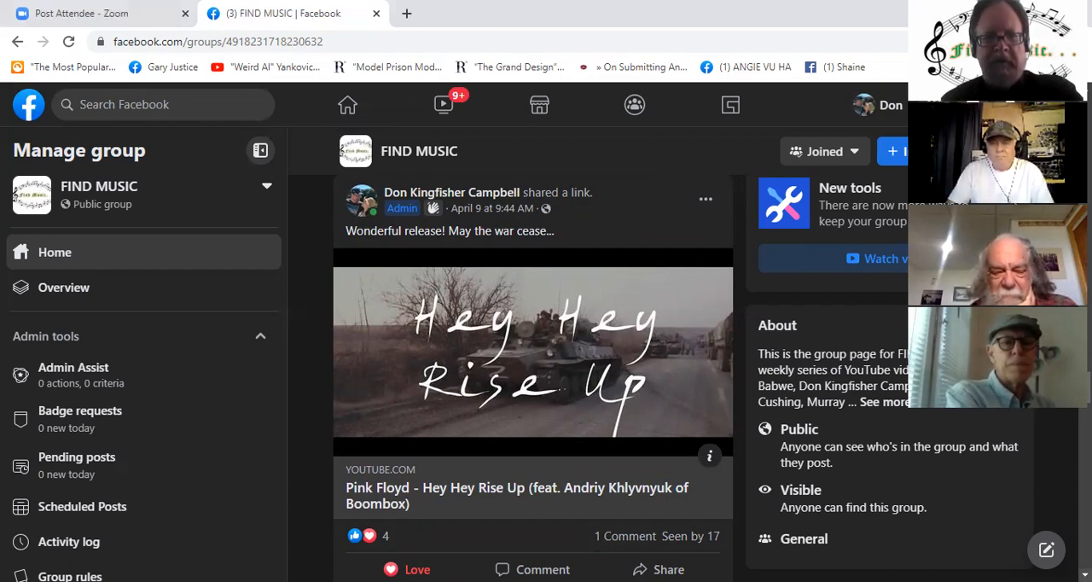
scroll("down", 3)
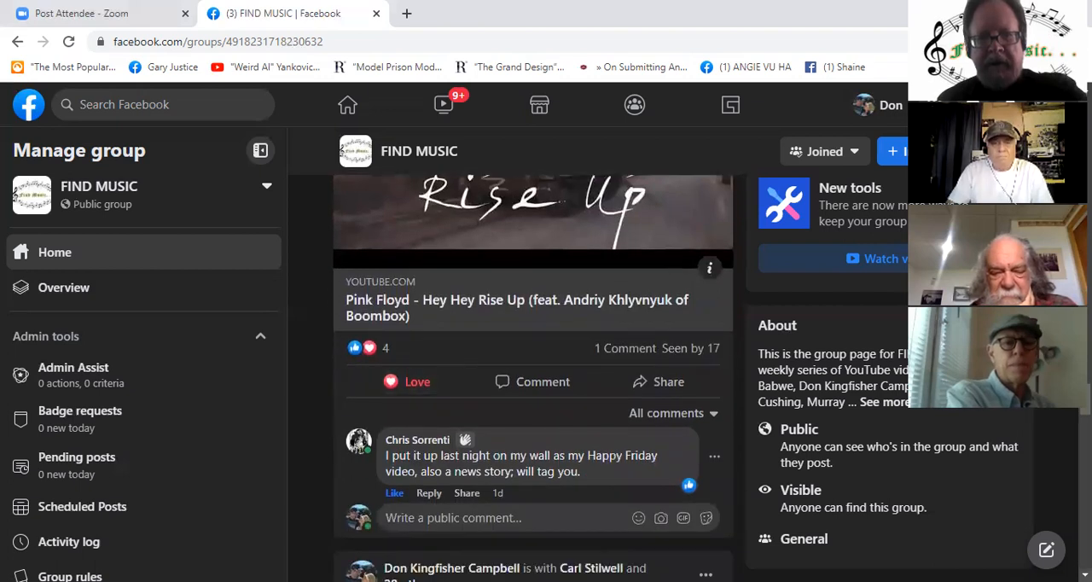
scroll("down", 3)
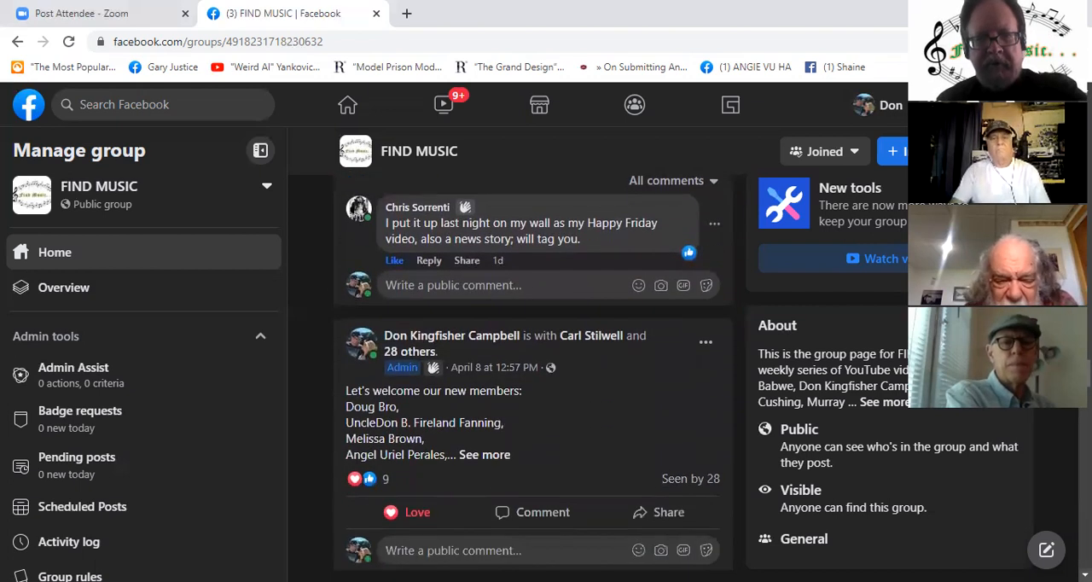
scroll("down", 3)
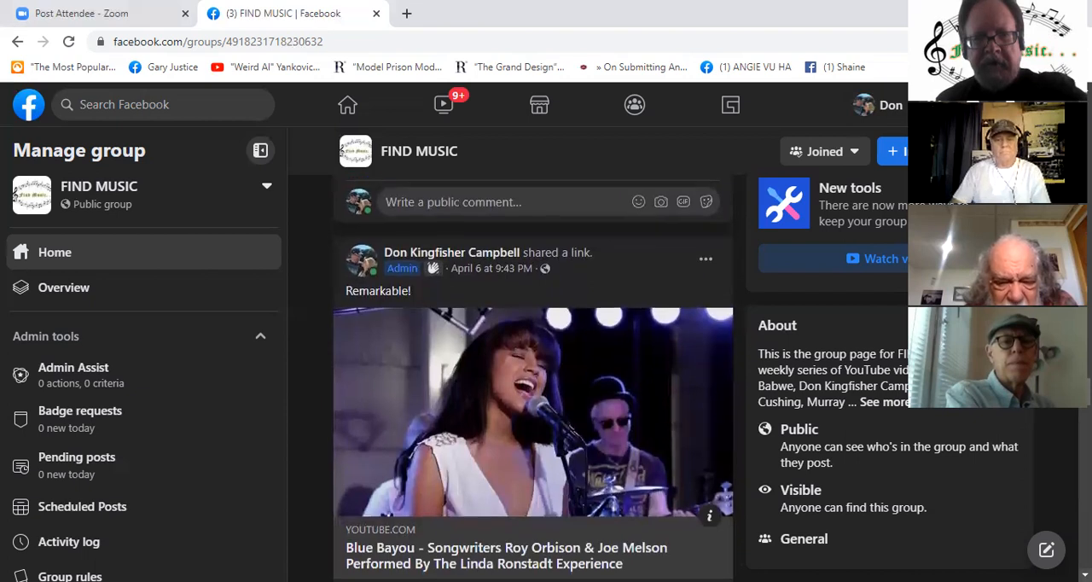
scroll("down", 3)
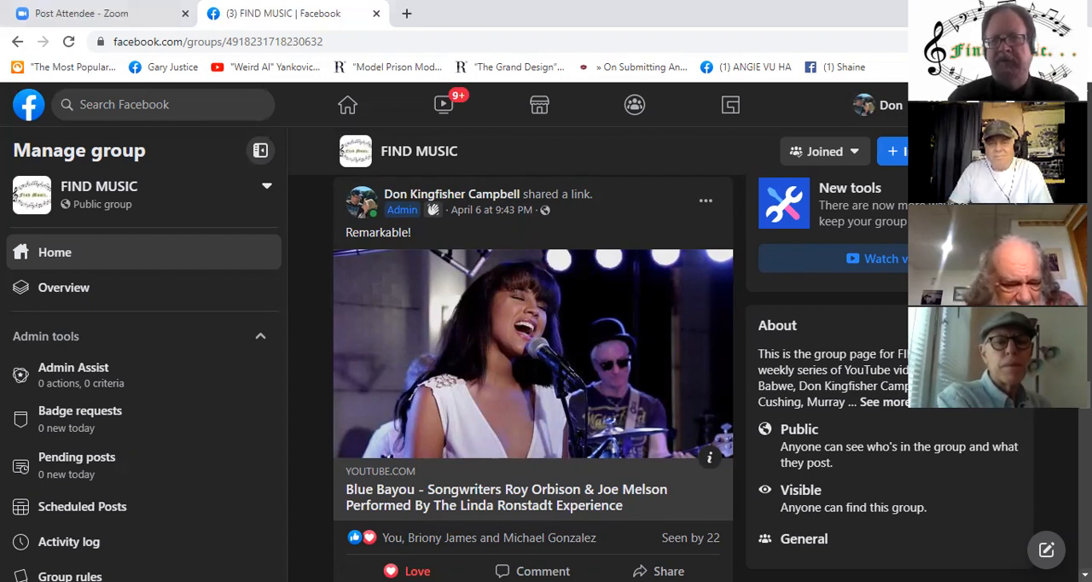
mouse_move(642, 168)
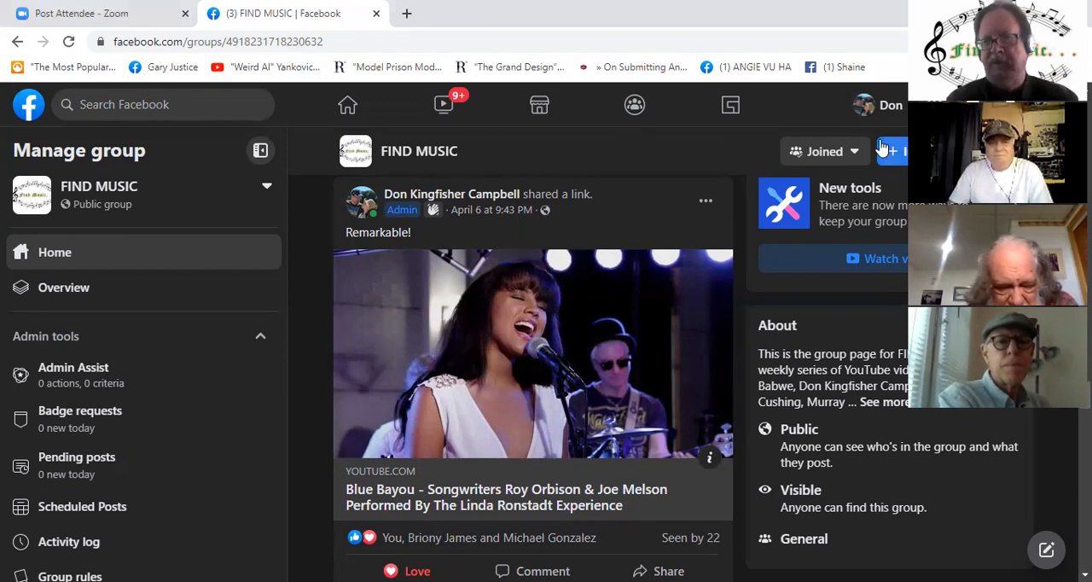
- Scroll past the FIND MUSIC 51 Savoy Brown post to the FIND MUSIC 50 Vangelis video
scroll("down", 3)
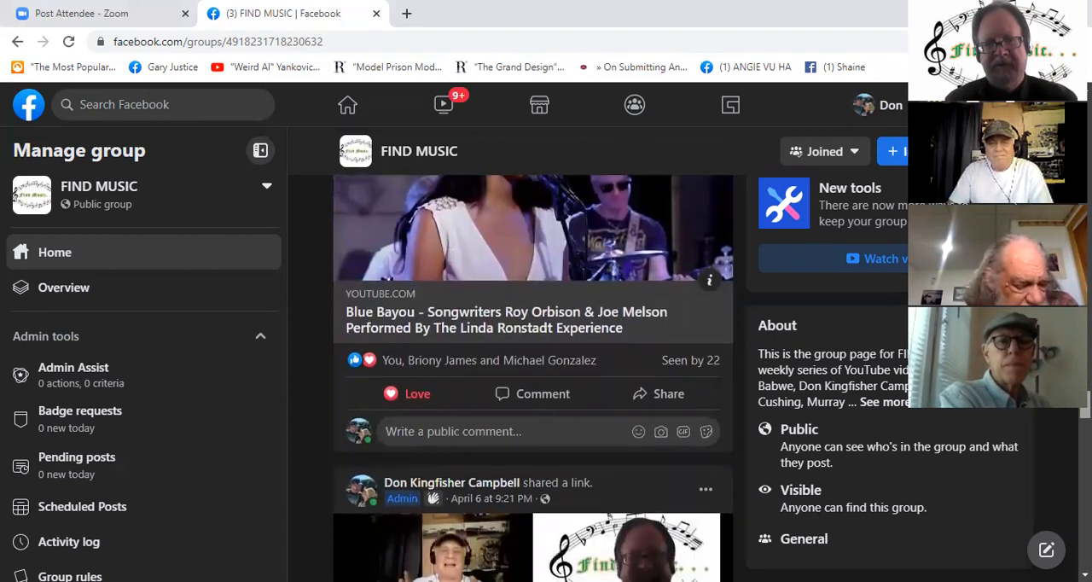
scroll("down", 3)
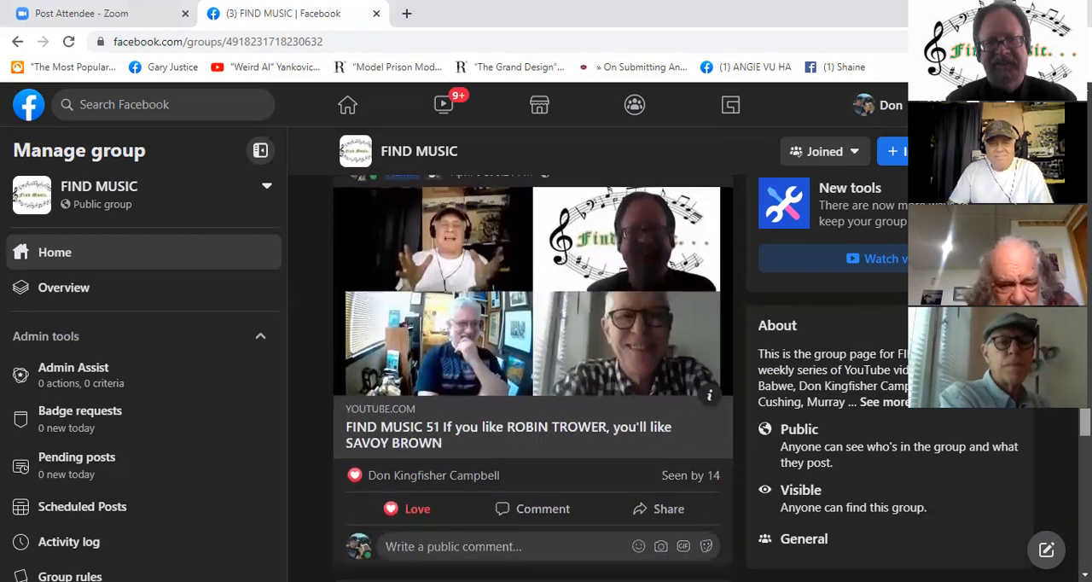
scroll("down", 3)
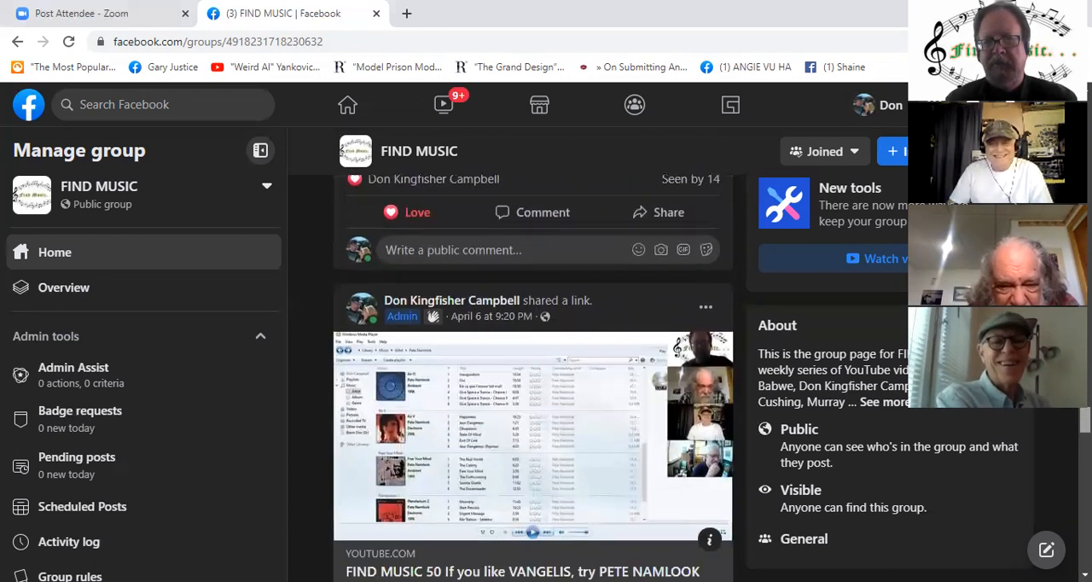
scroll("down", 3)
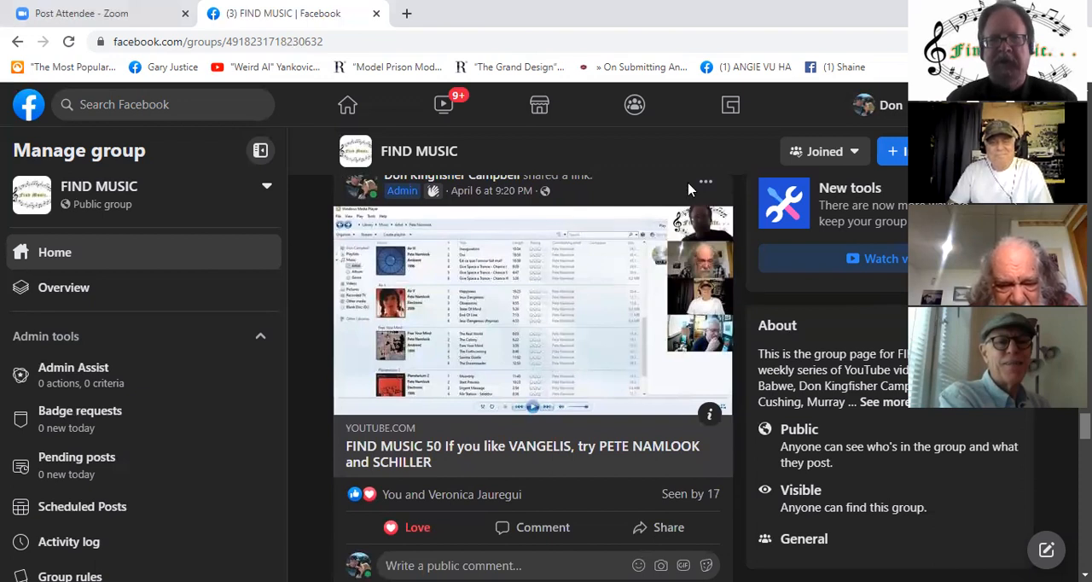
mouse_move(679, 34)
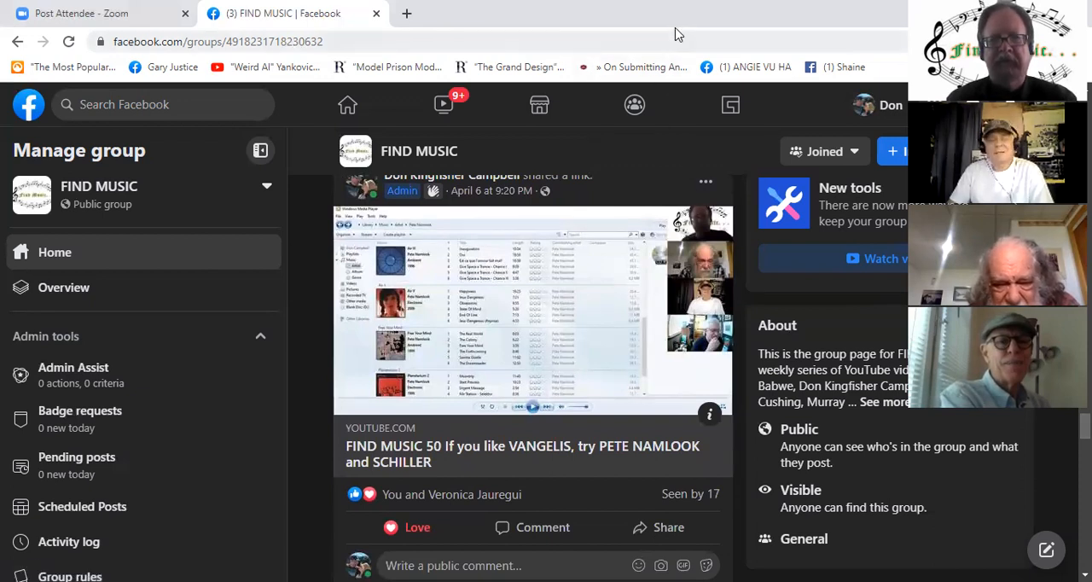